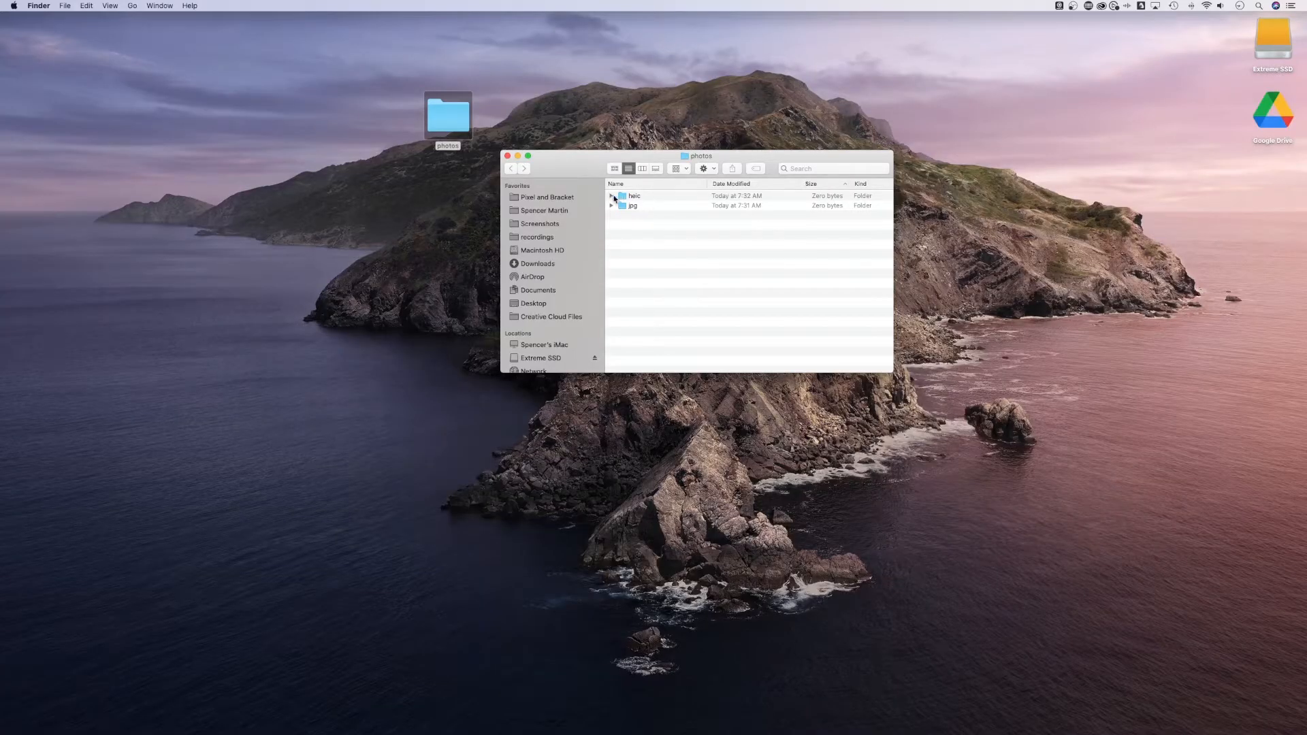
- Expand the heic and jpg folders inside photos to show their contents
left_click(612, 196)
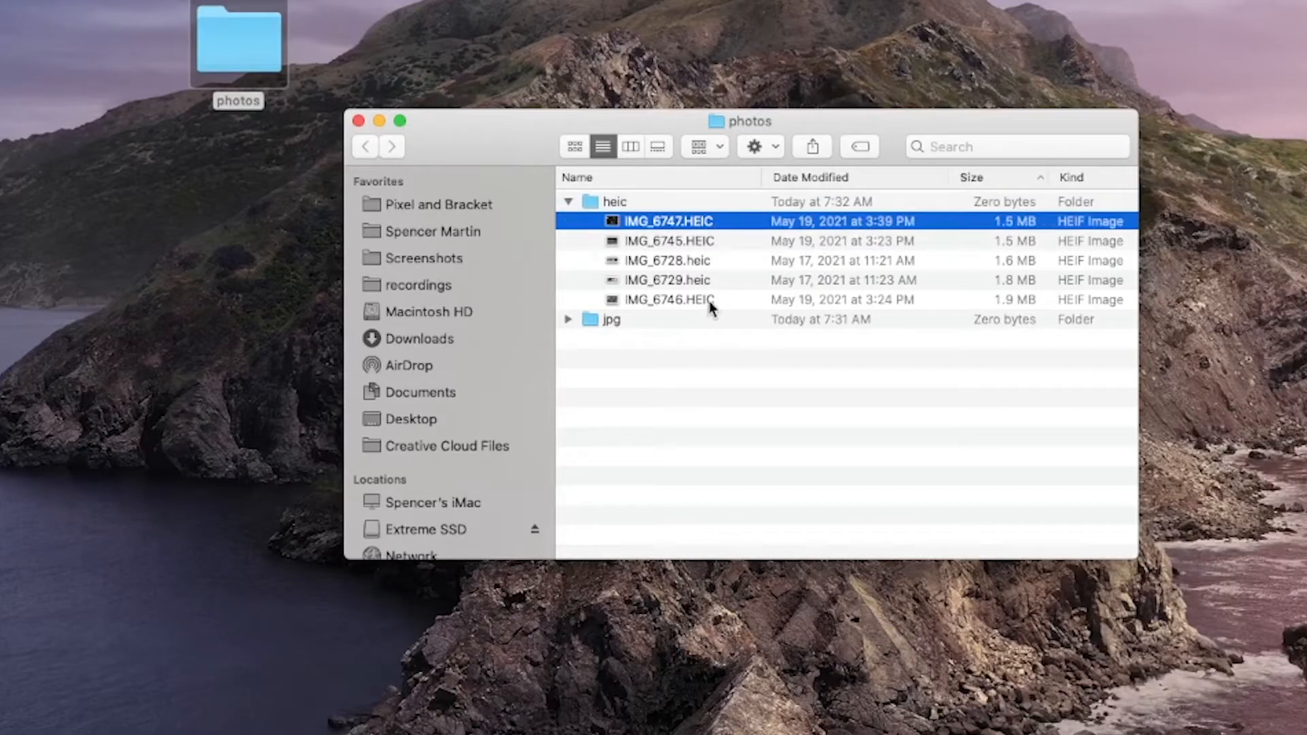
left_click(611, 319)
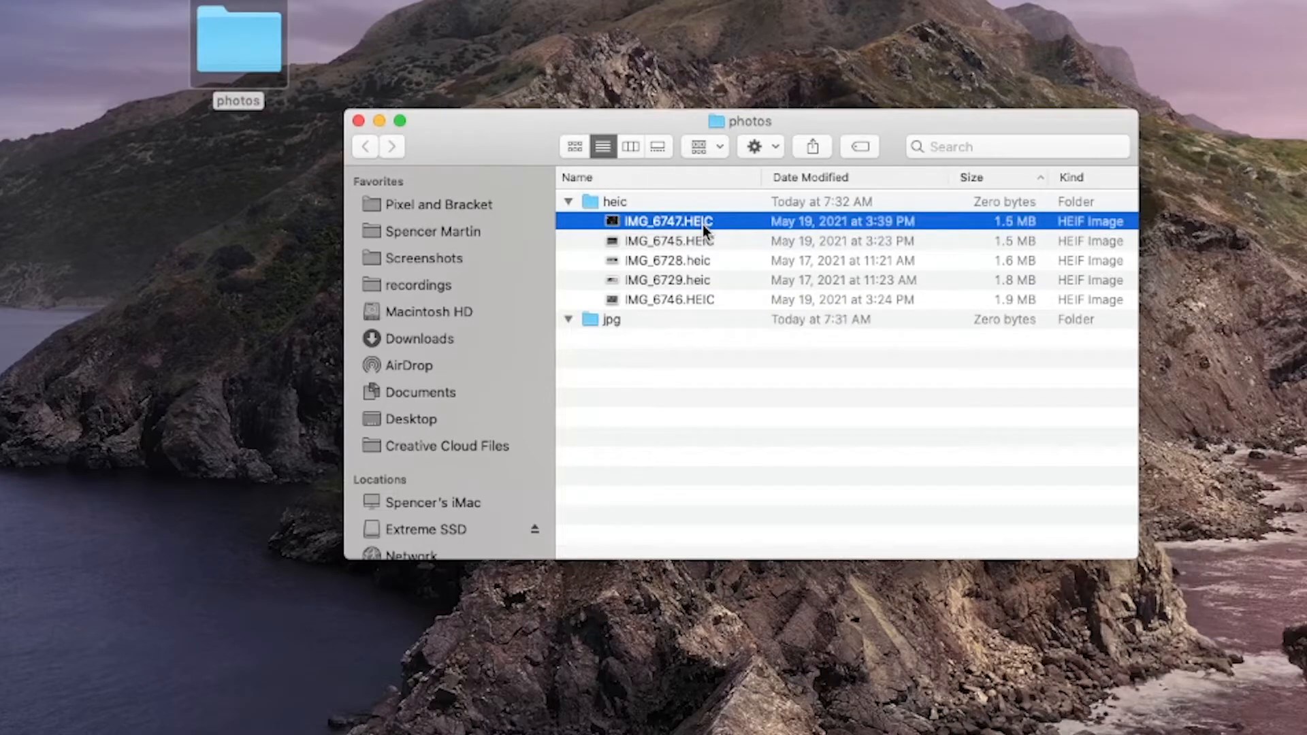
mouse_move(676, 299)
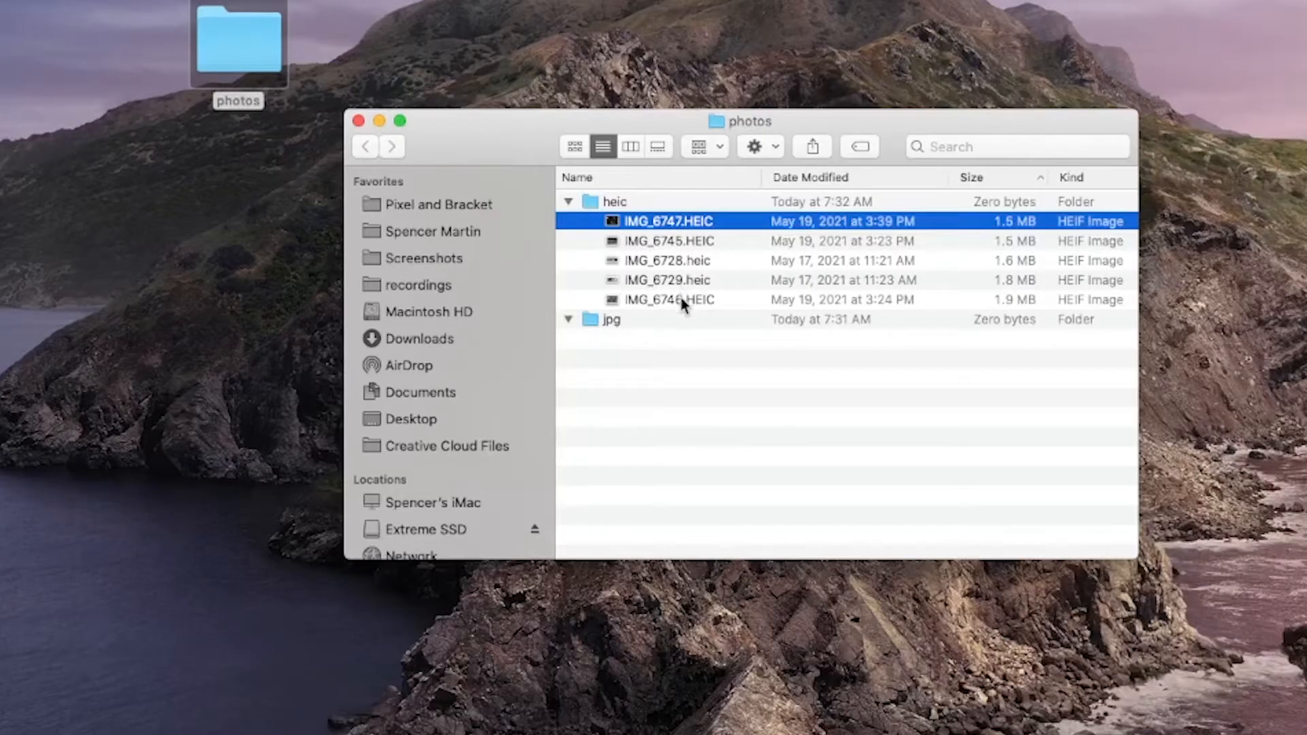
left_click(667, 300)
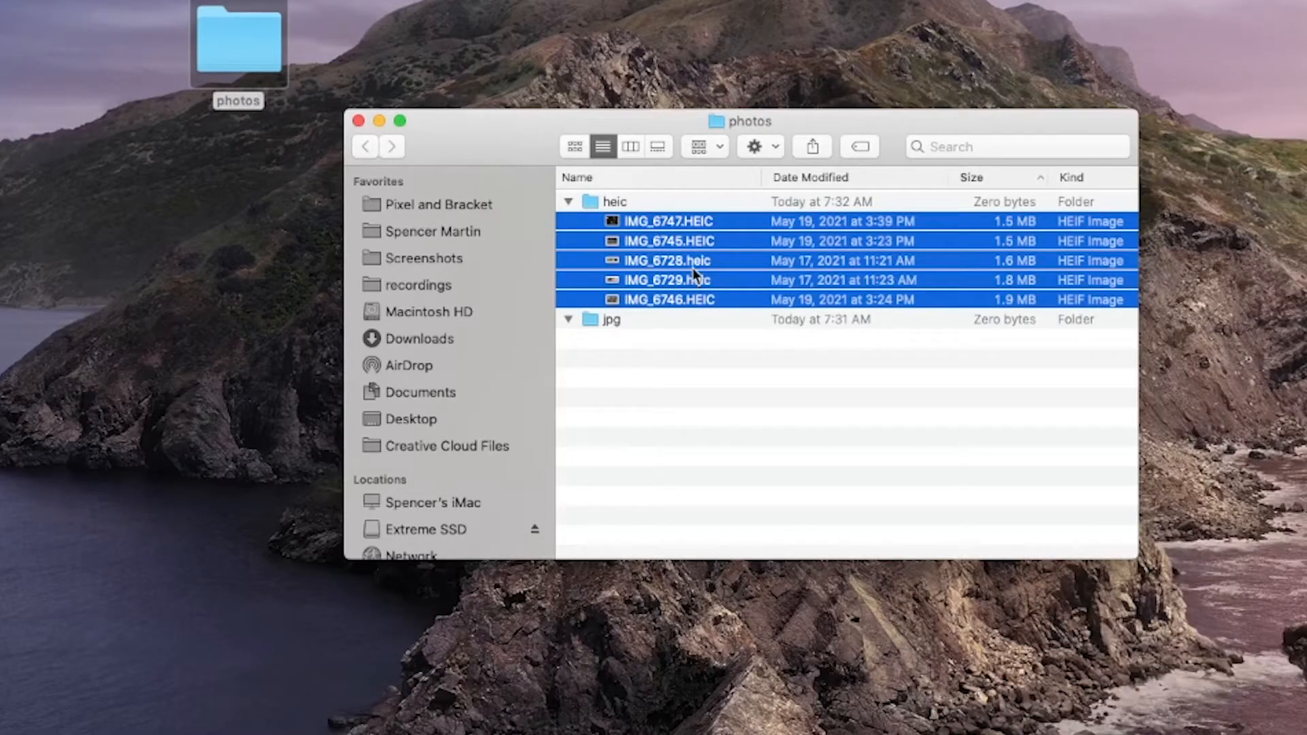
- Open the heic folder and select IMG_6747.HEIC through the last of the five photos
left_click(613, 201)
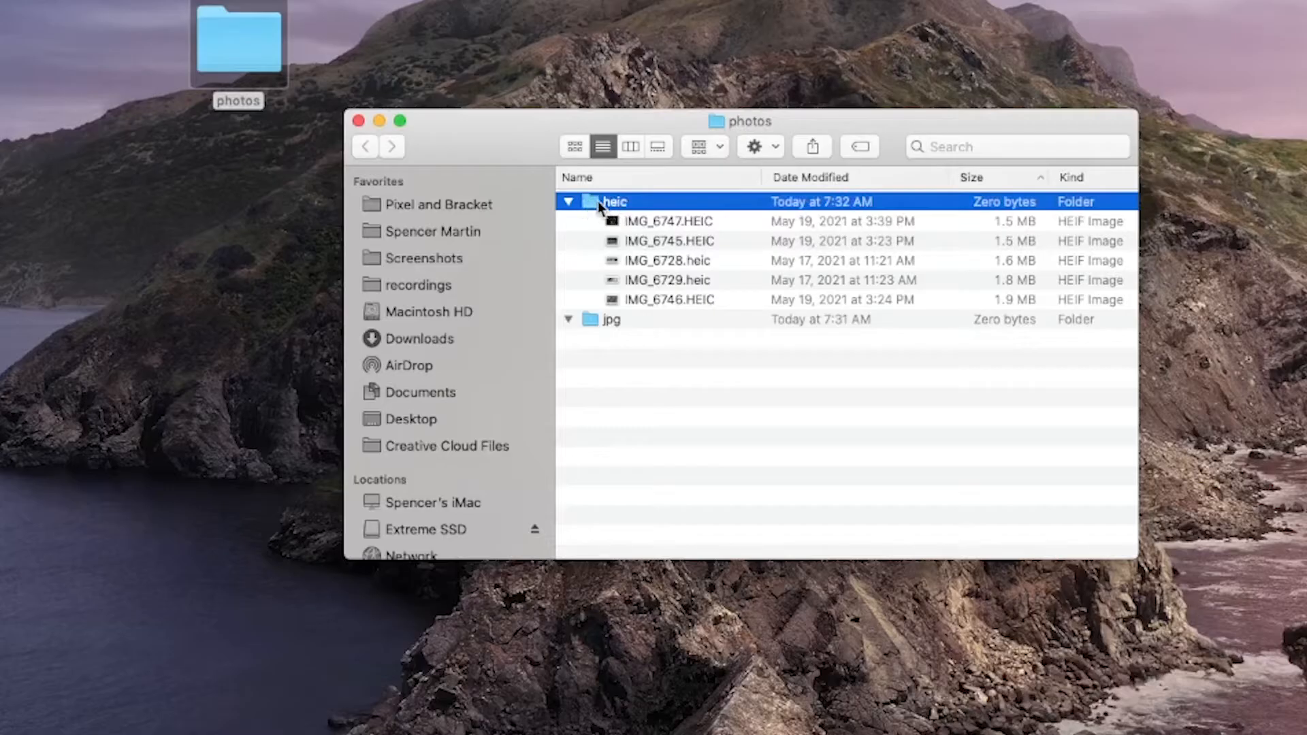
double_click(613, 201)
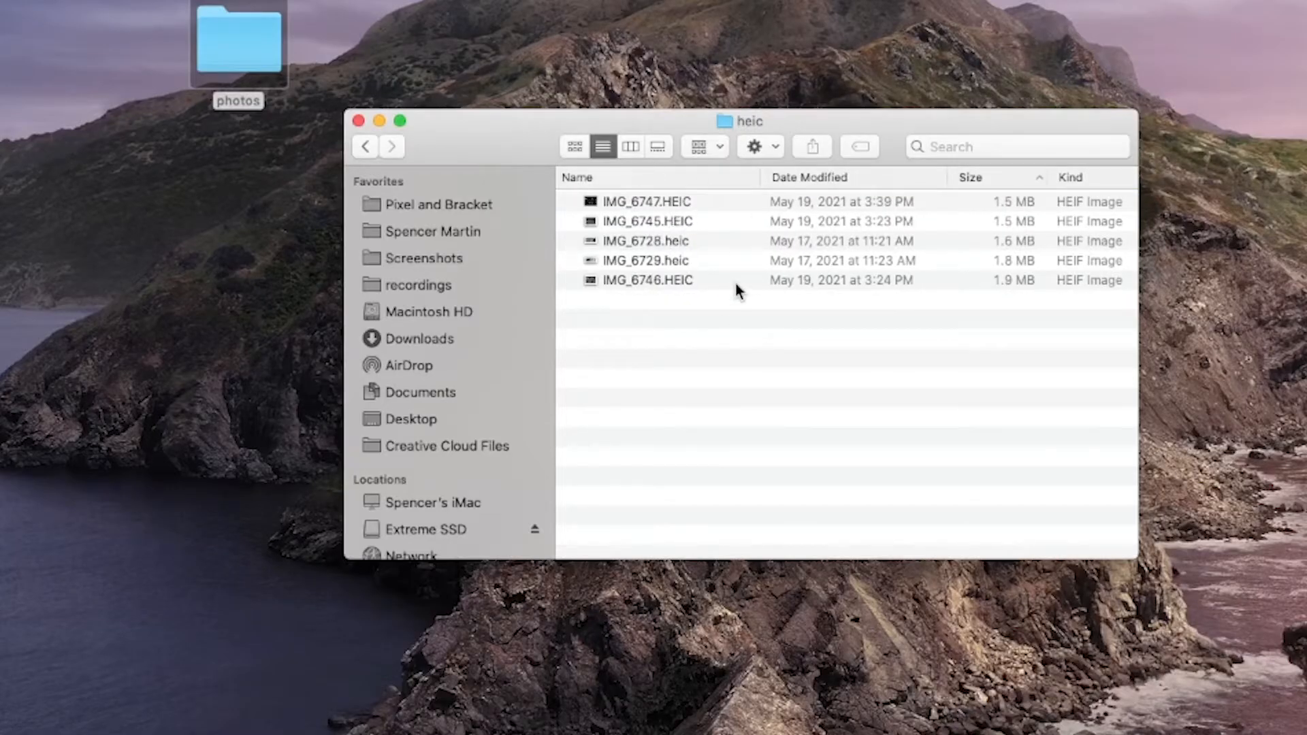
left_click(646, 200)
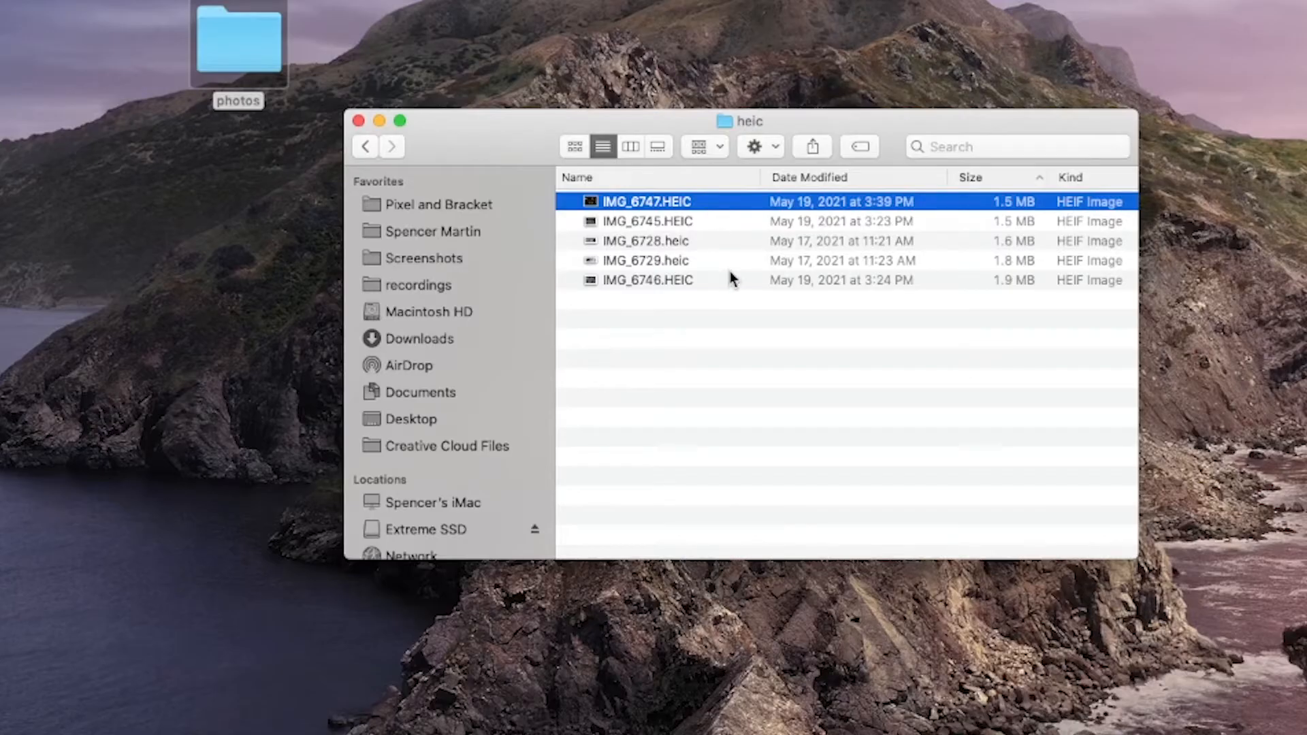
left_click(647, 280)
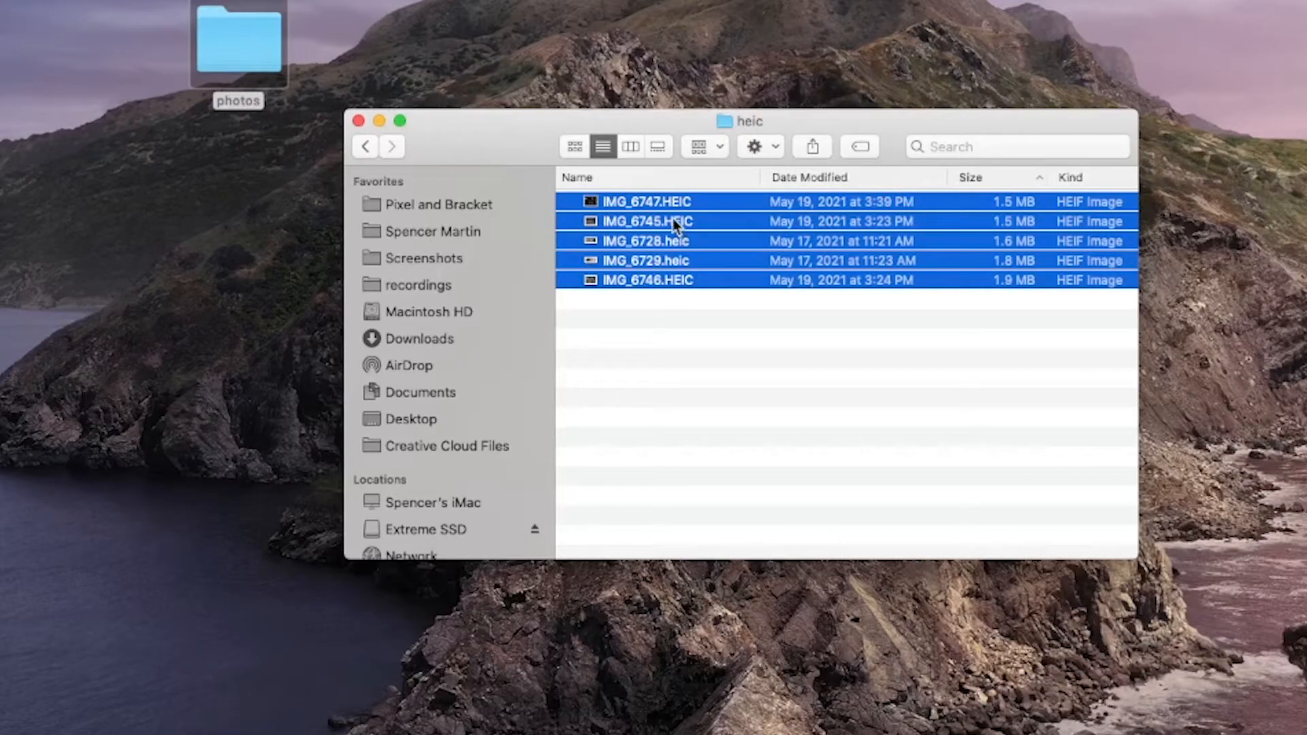
- Bring up the context menu for the five selected HEIC photos
right_click(673, 222)
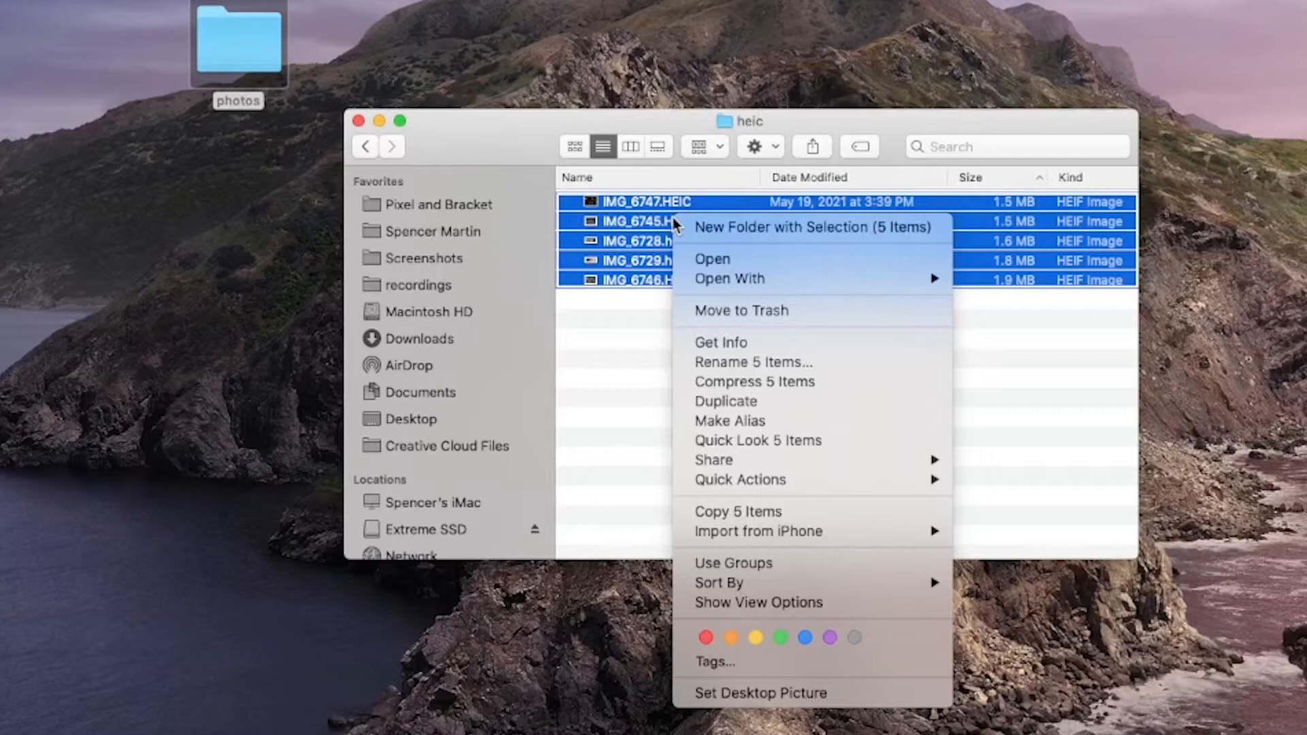
mouse_move(812, 227)
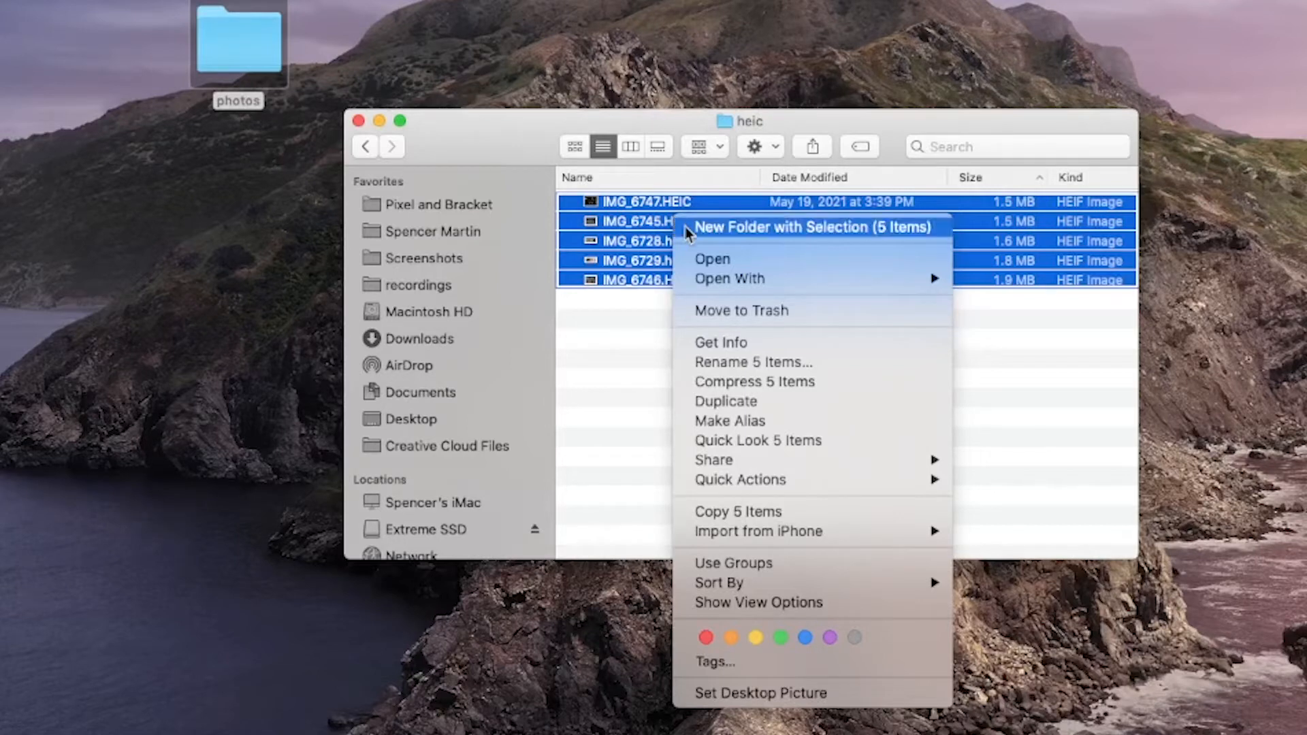
mouse_move(729, 278)
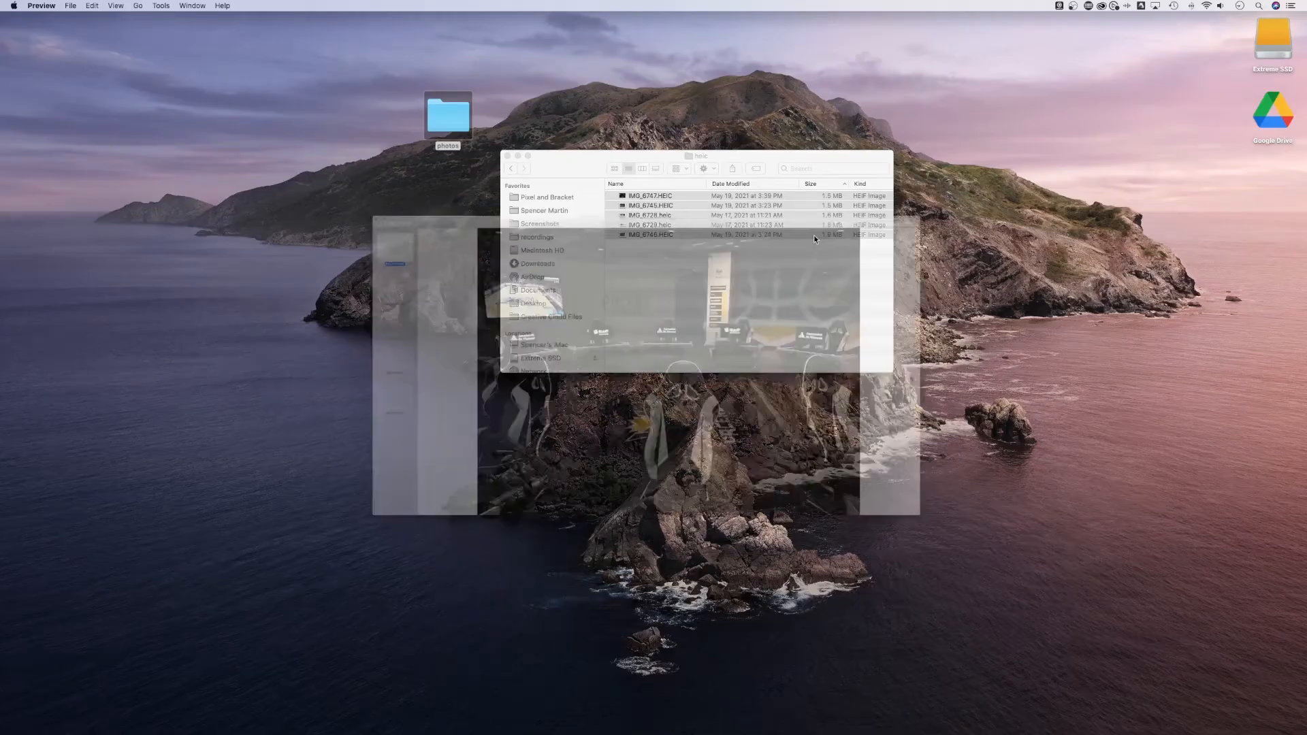
- Zoom the Preview window to fill the screen and select all five photo thumbnails
double_click(649, 196)
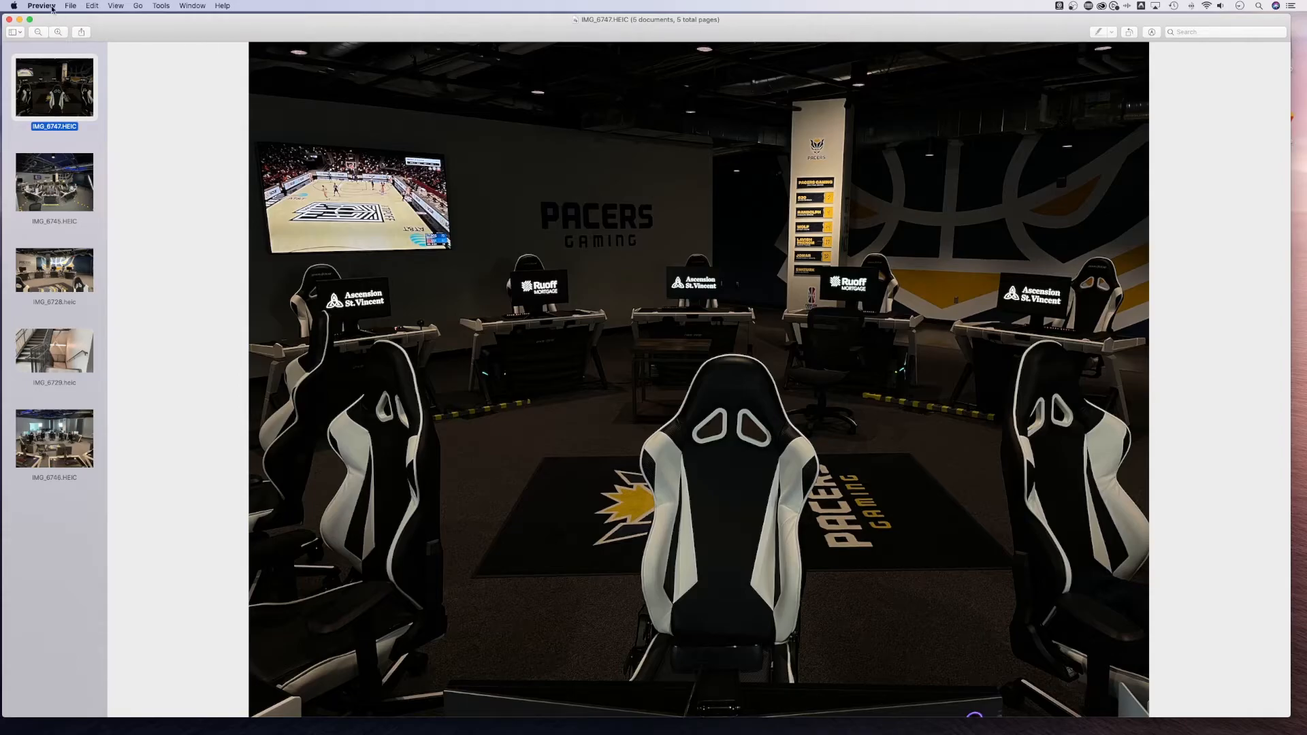
left_click(71, 6)
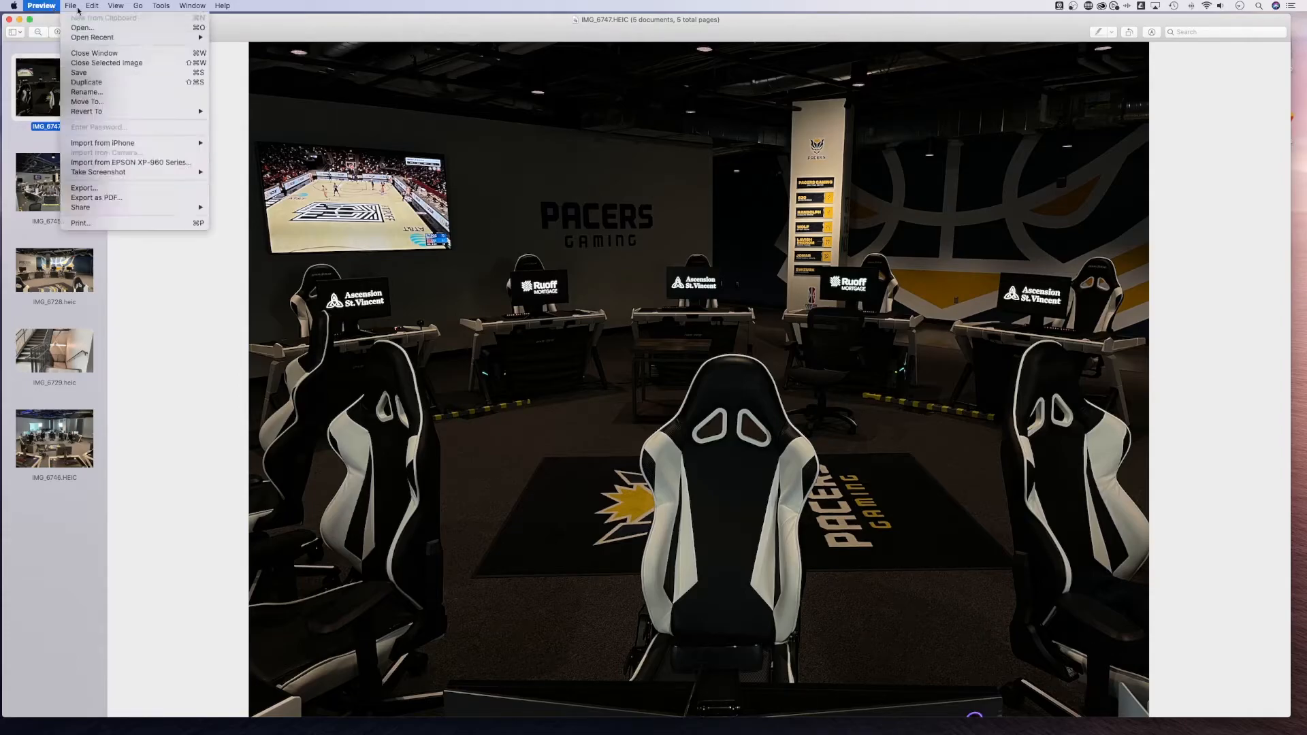
left_click(334, 334)
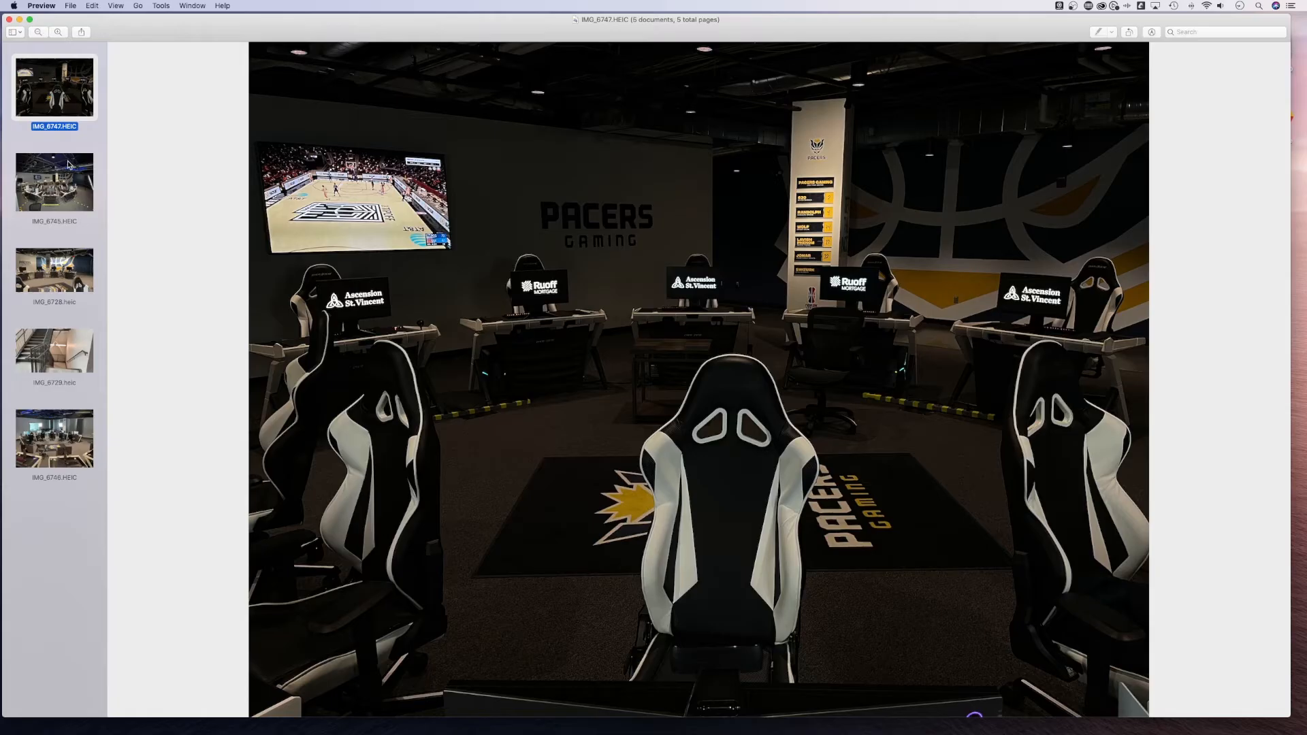
left_click(53, 268)
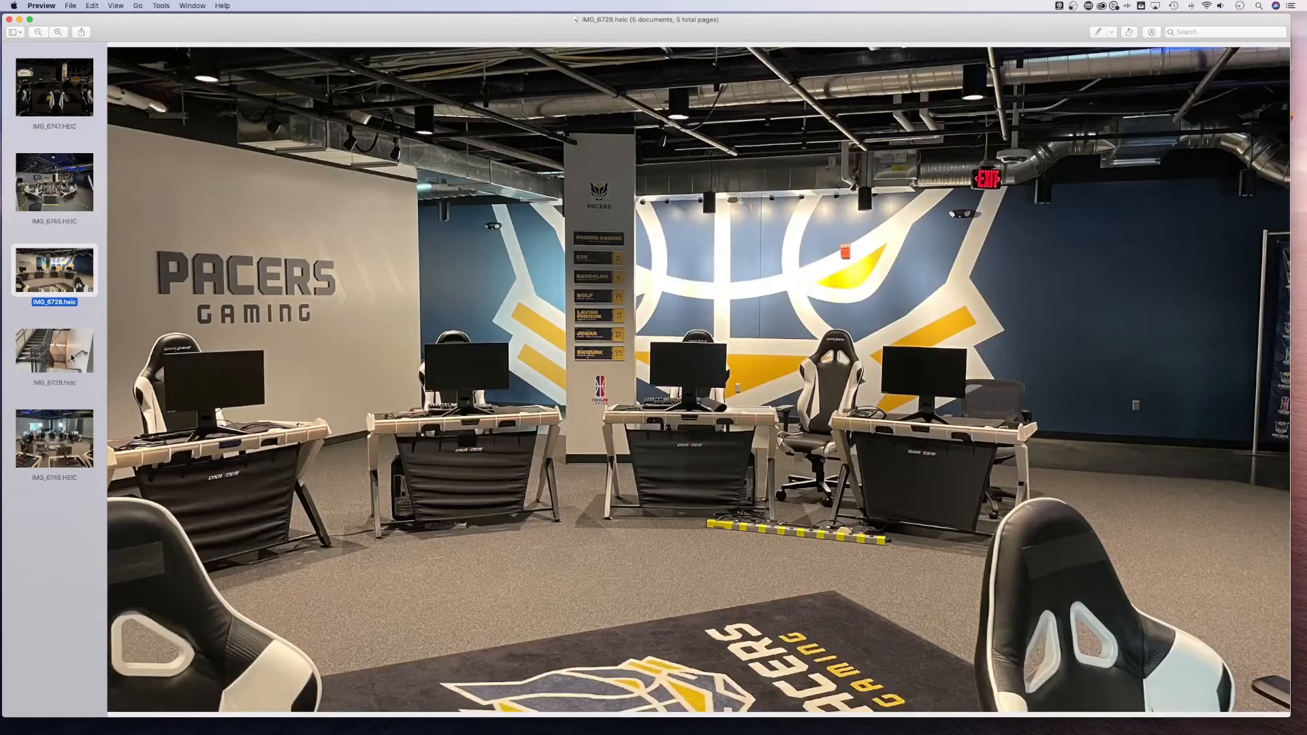
left_click(55, 87)
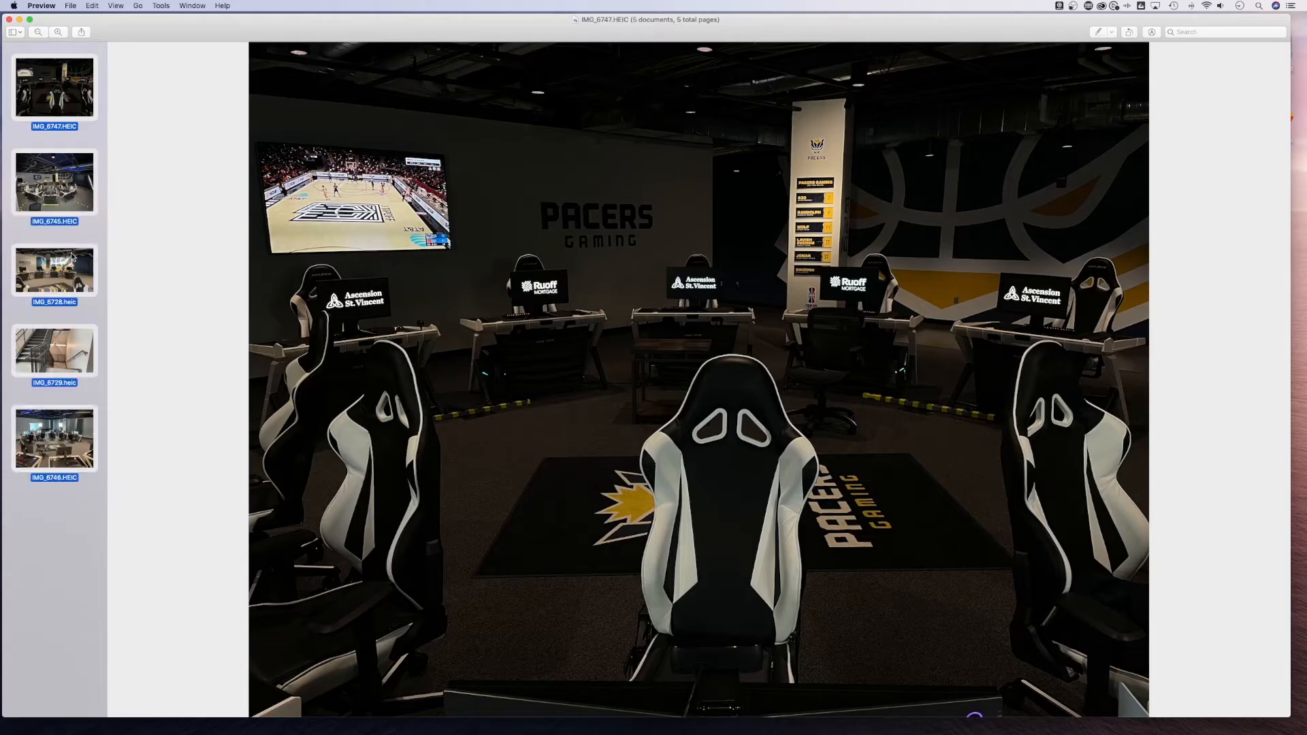
left_click(55, 88)
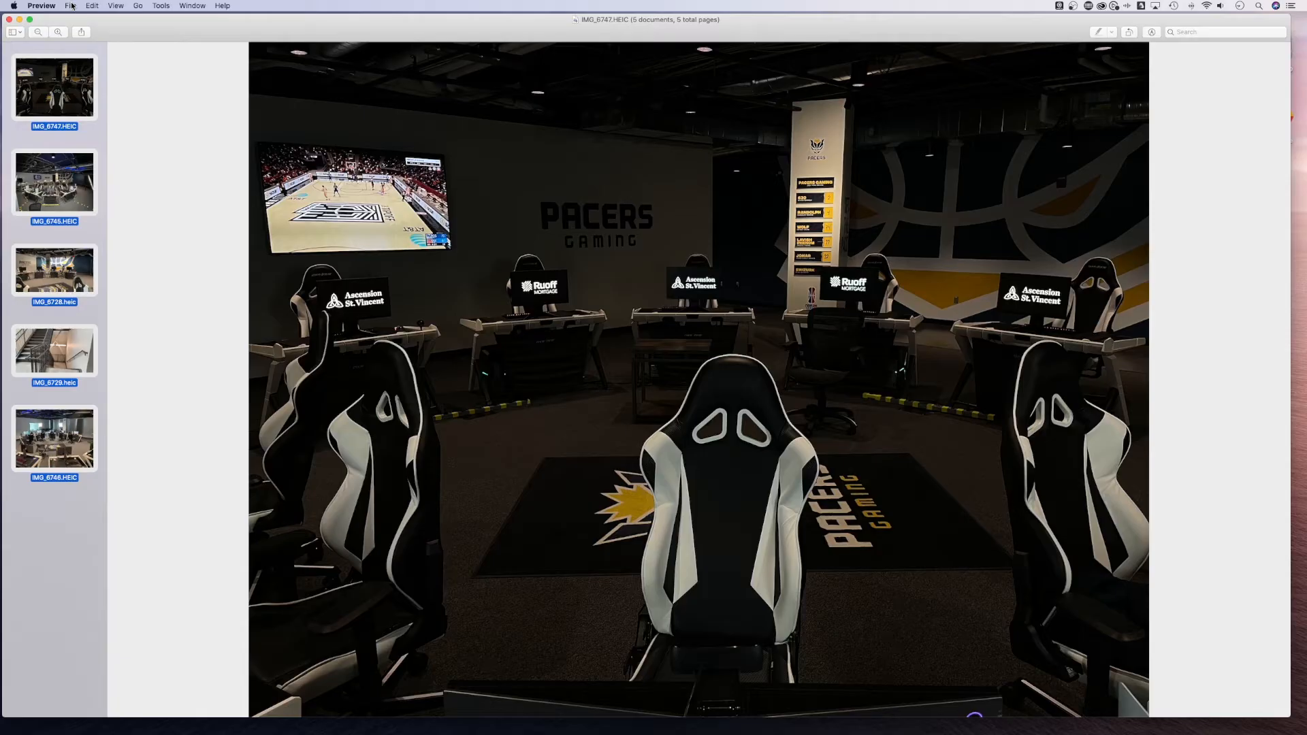
- Start Export Selected Images from the File menu with the jpg folder as destination
left_click(71, 6)
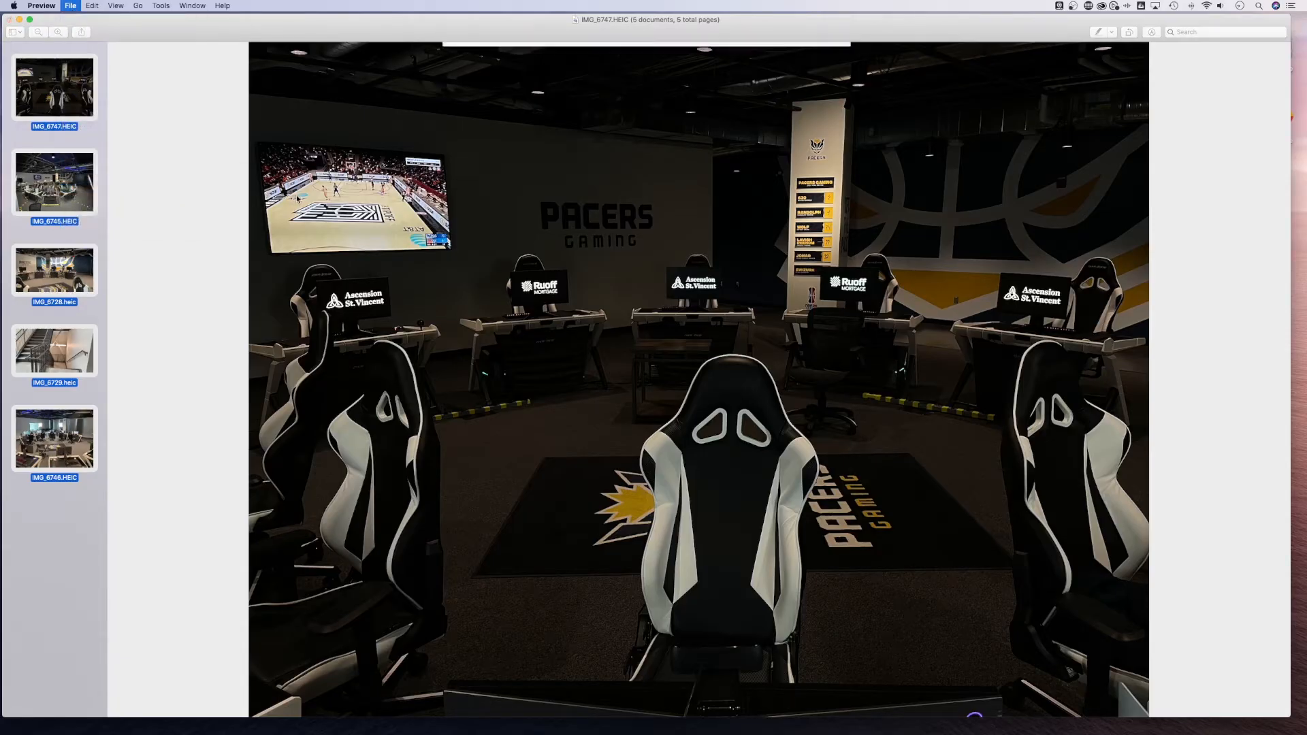
left_click(70, 5)
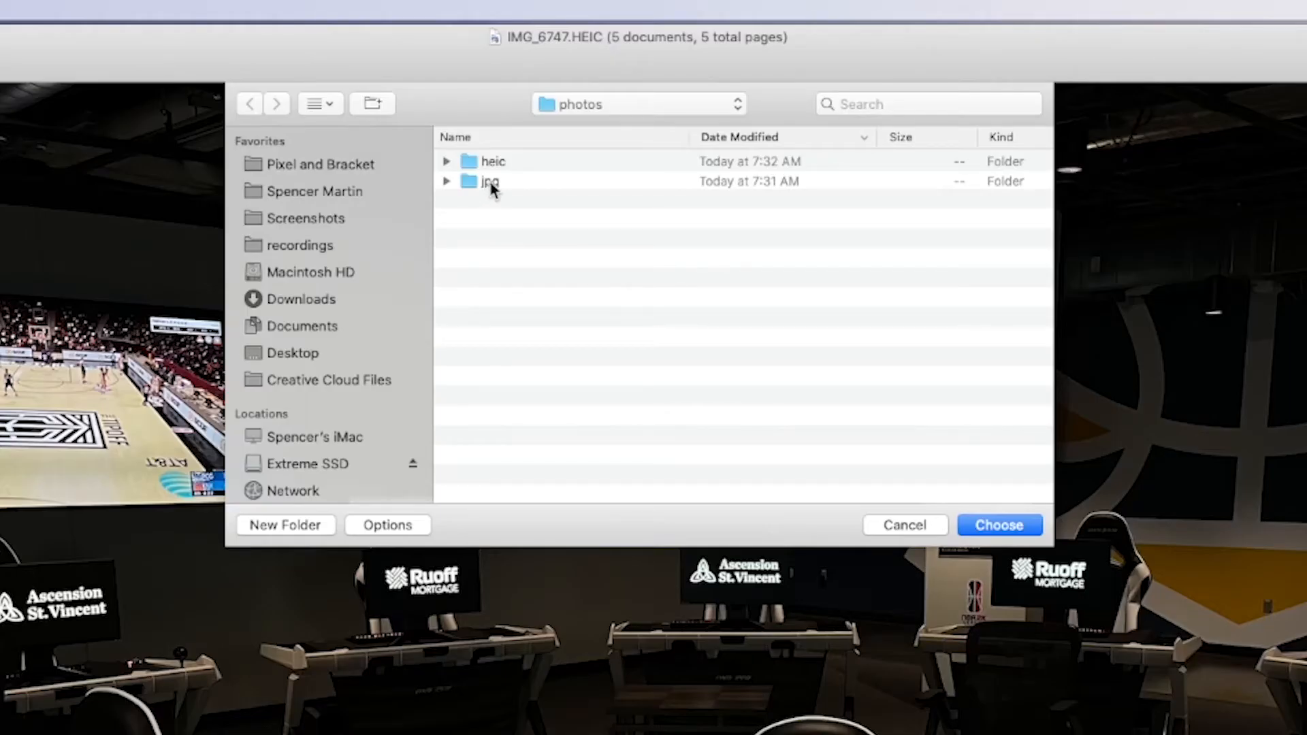
double_click(489, 181)
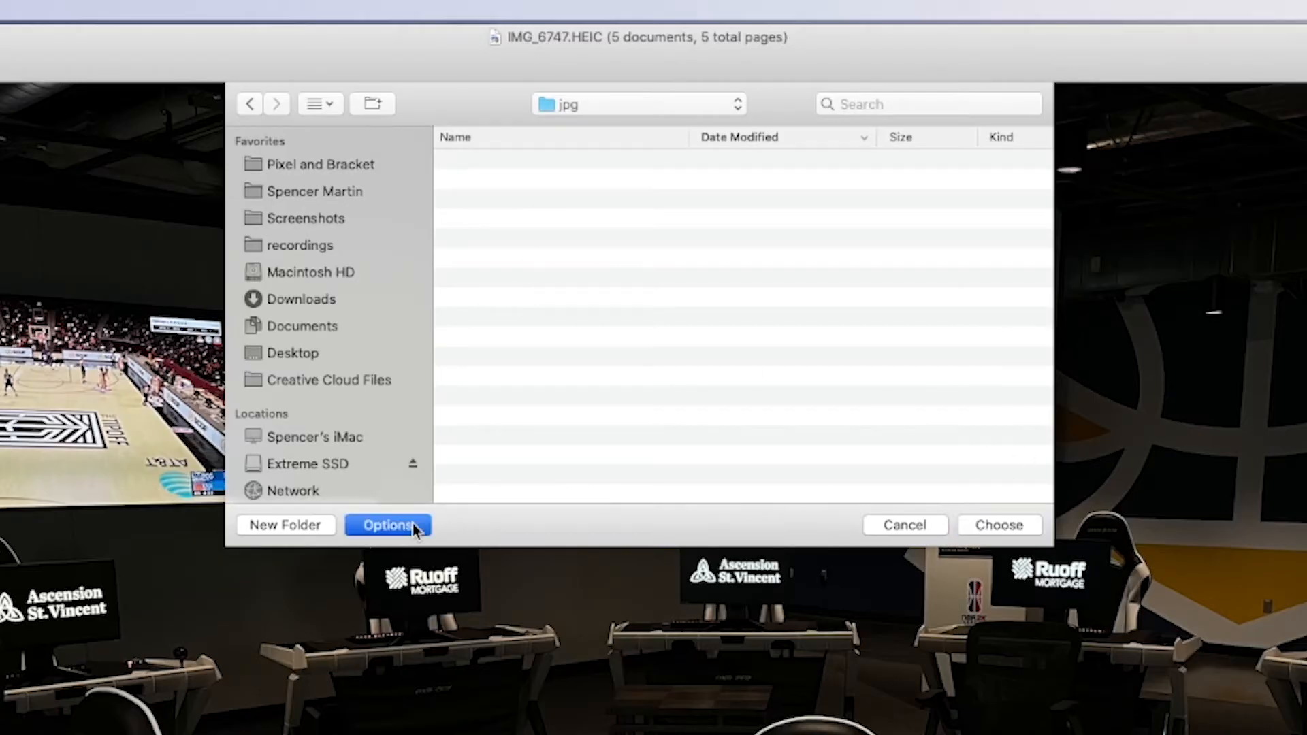
- Export into the jpg folder with Format set to JPEG and Quality at Best
left_click(386, 525)
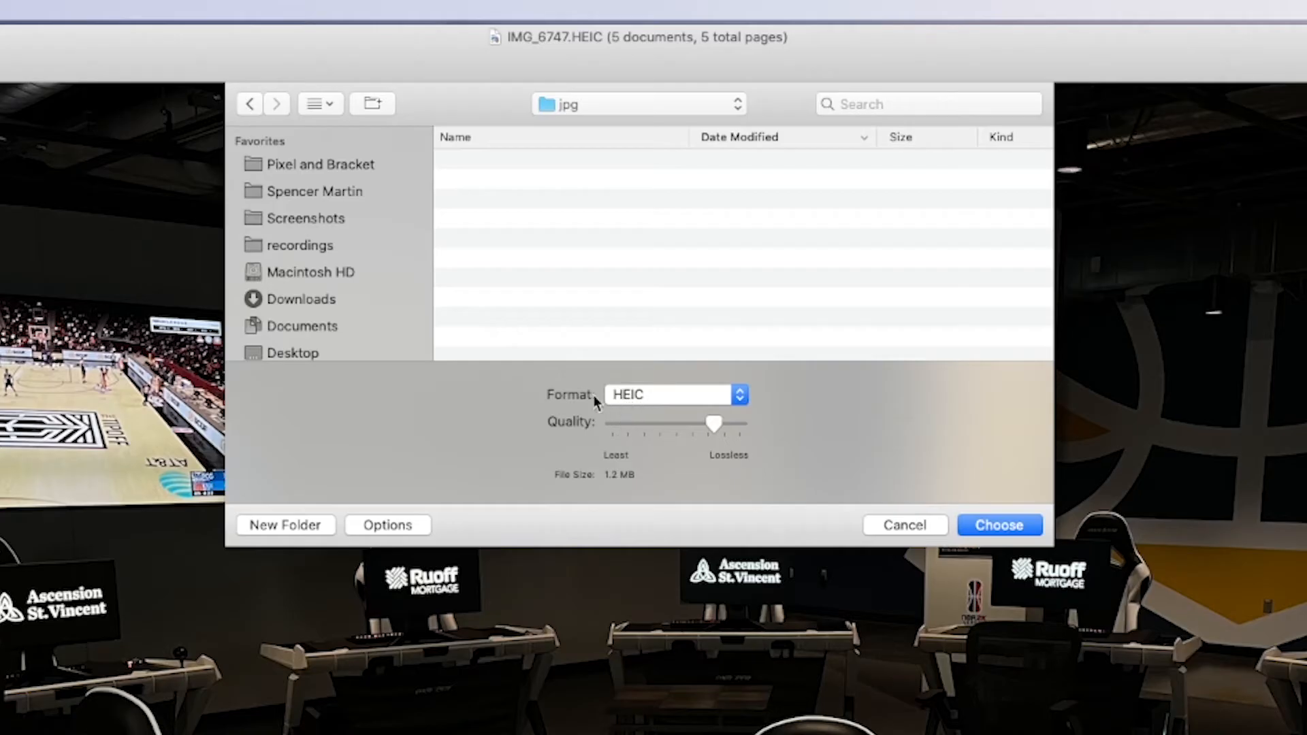
mouse_move(667, 397)
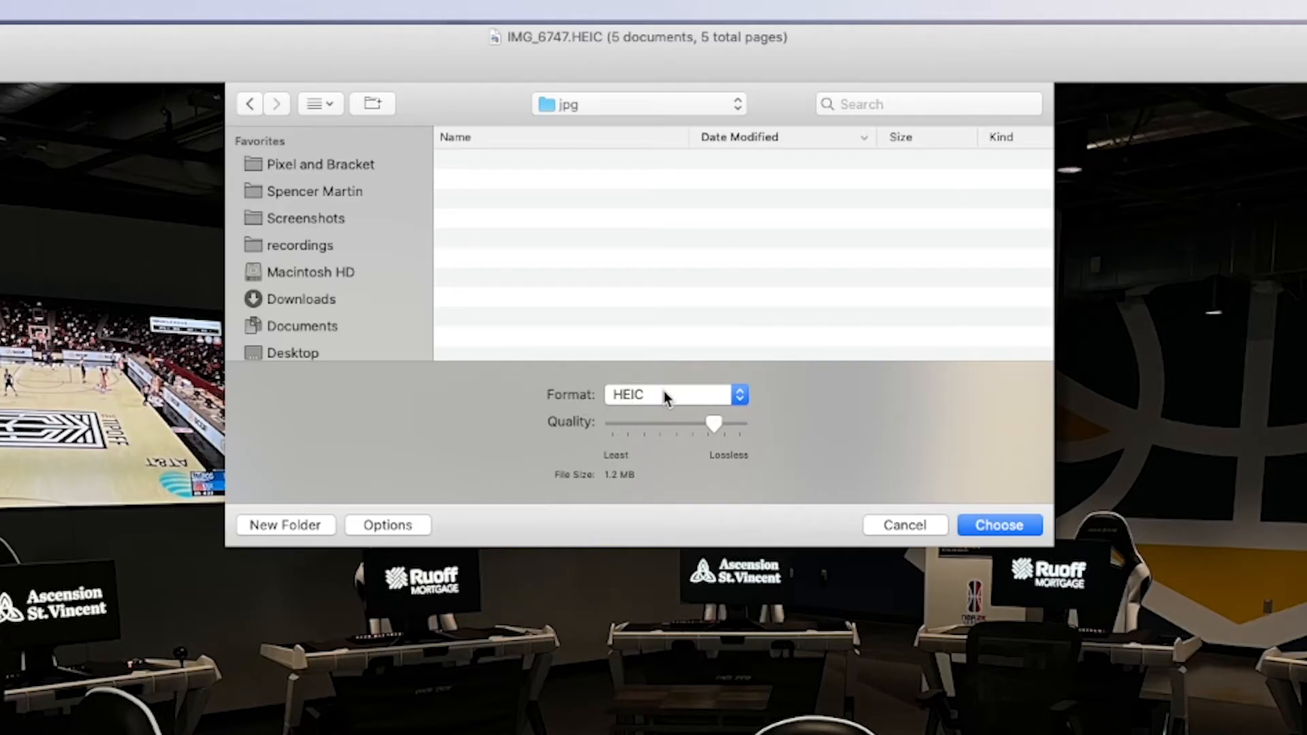
left_click(675, 394)
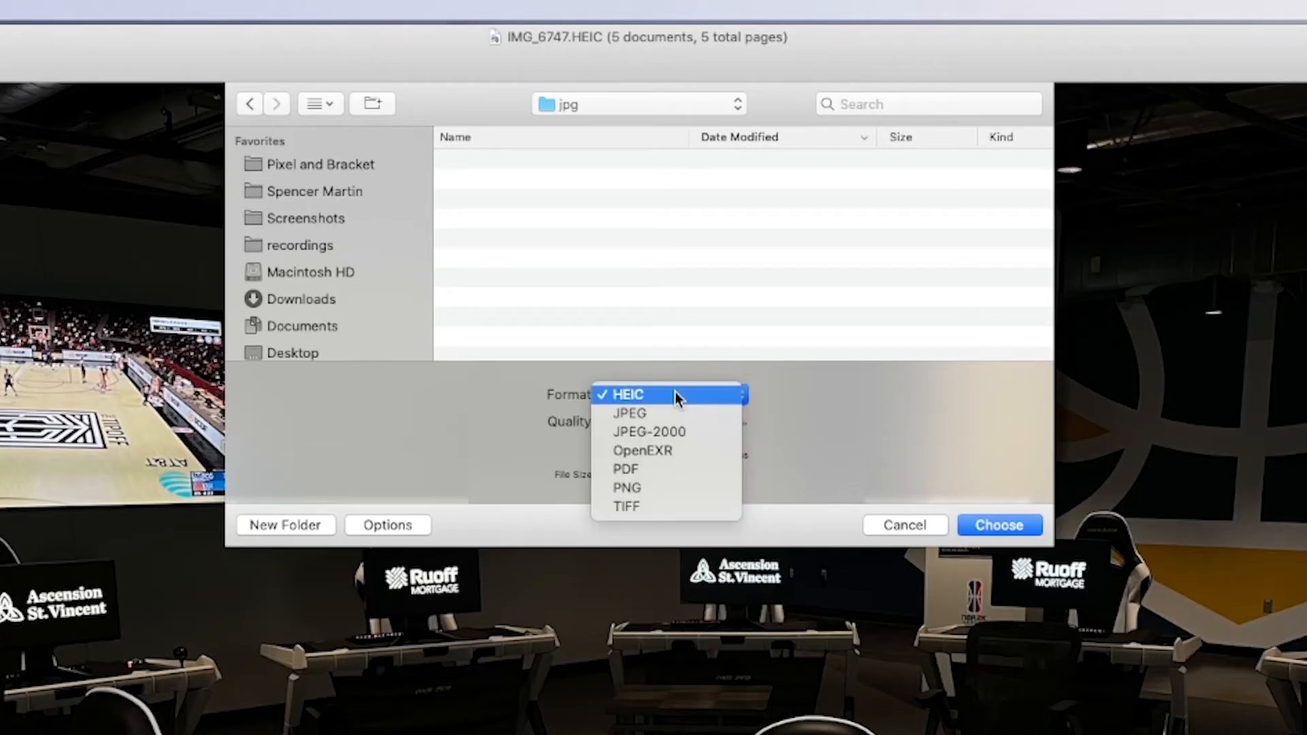
mouse_move(629, 413)
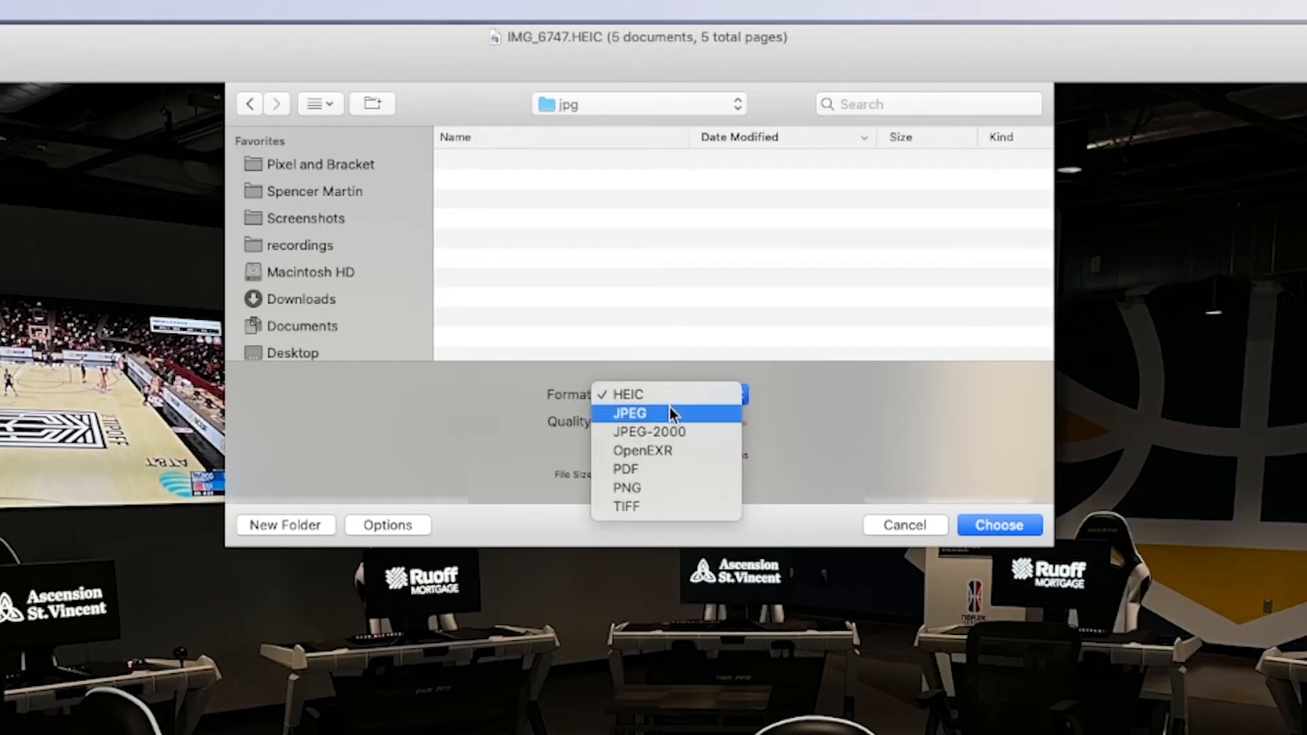
left_click(628, 413)
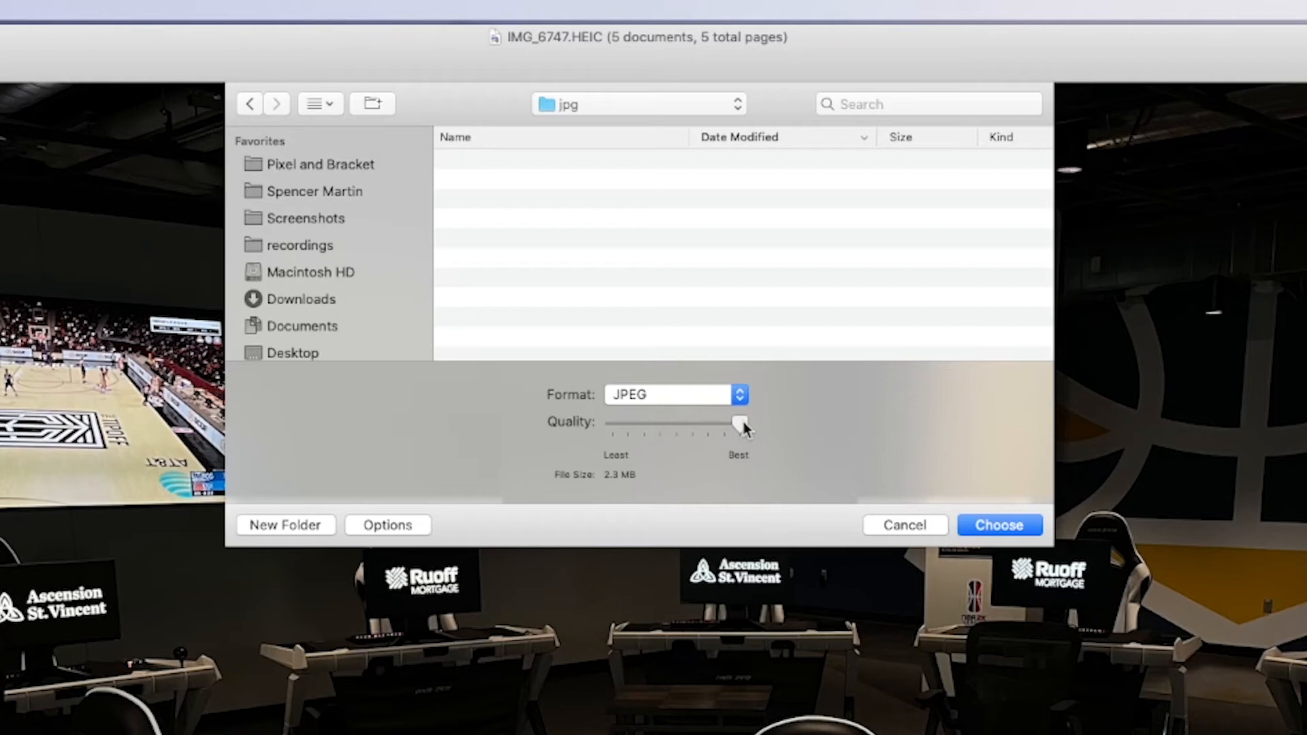
left_click_drag(738, 424, 740, 424)
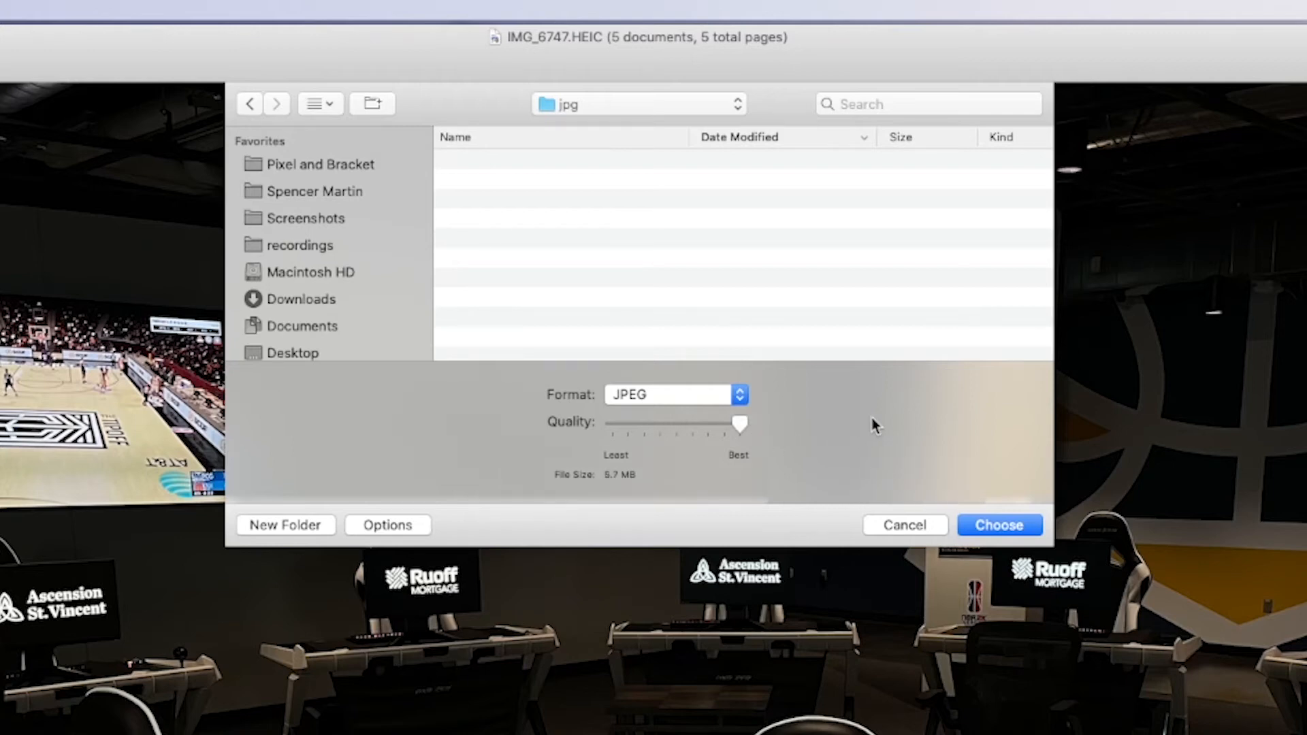
mouse_move(894, 431)
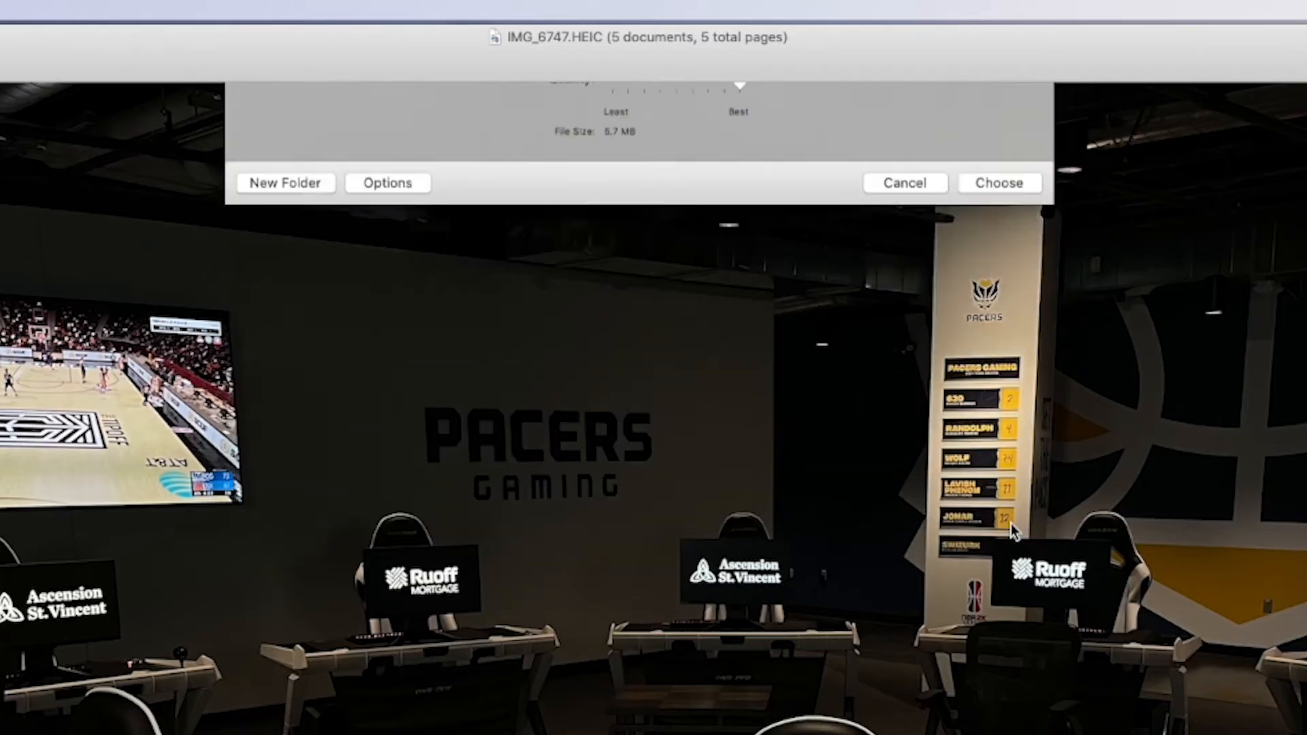
left_click(1000, 182)
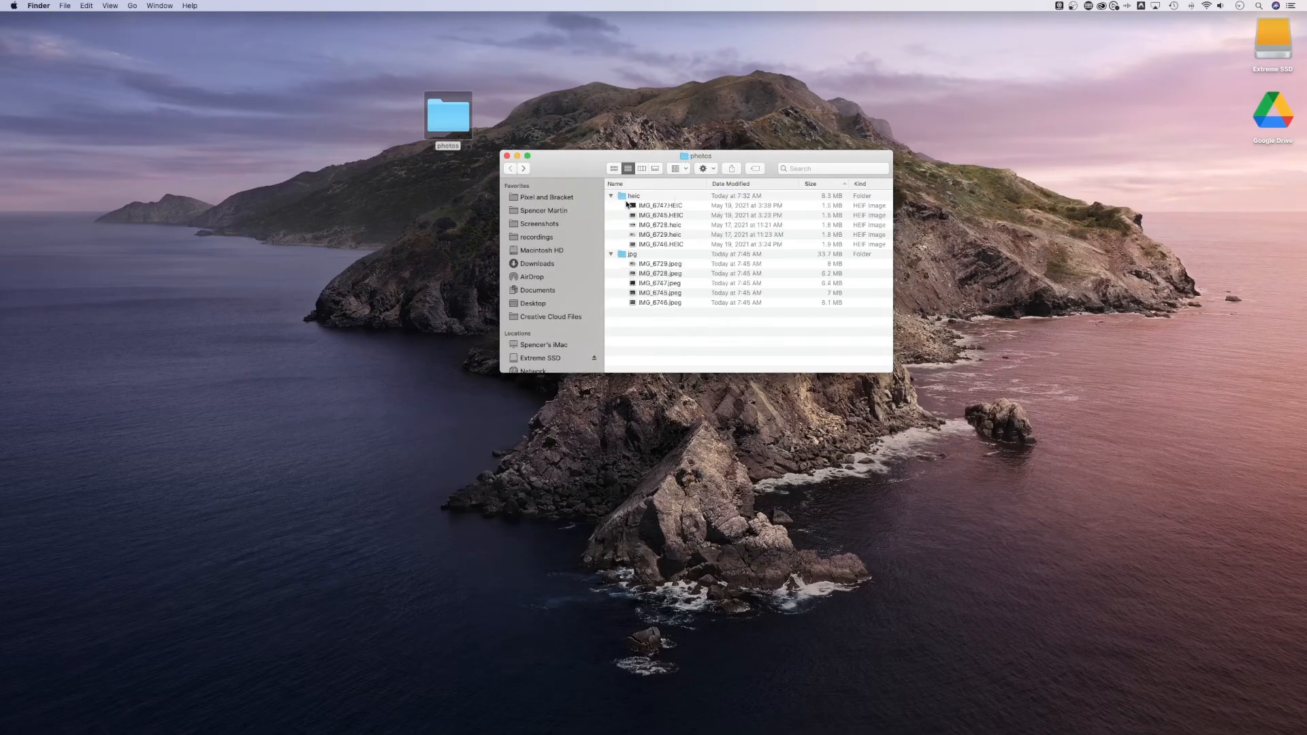
- Quick Look the exported JPEGs in the jpg folder, including IMG_6745 and IMG_6728
double_click(634, 254)
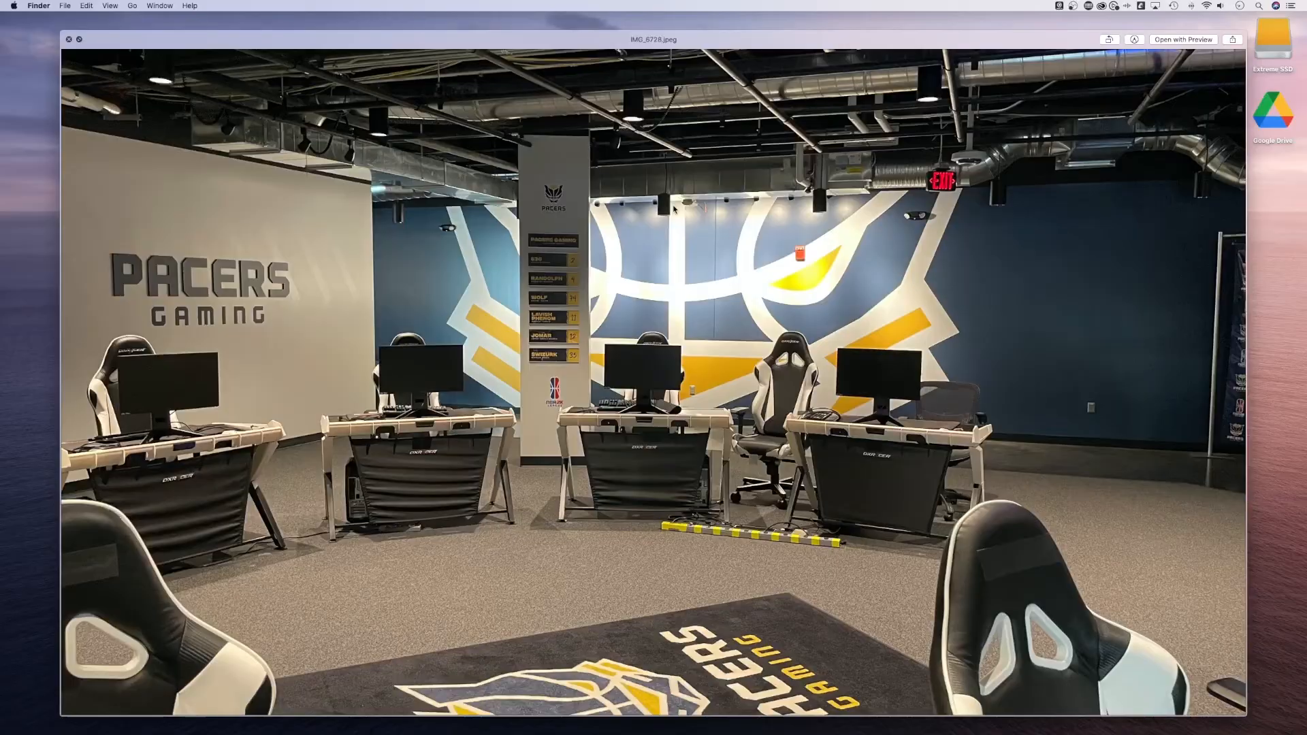
key("right")
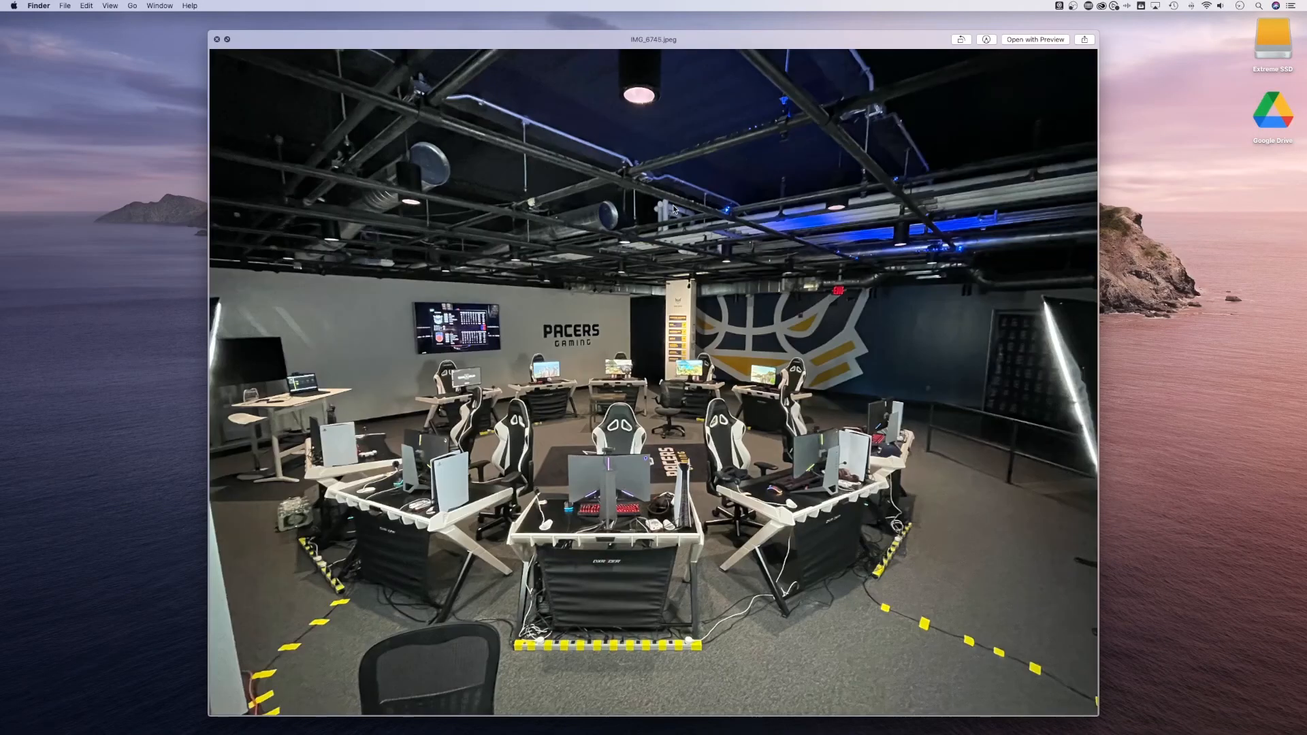
left_click_drag(1096, 712, 1009, 654)
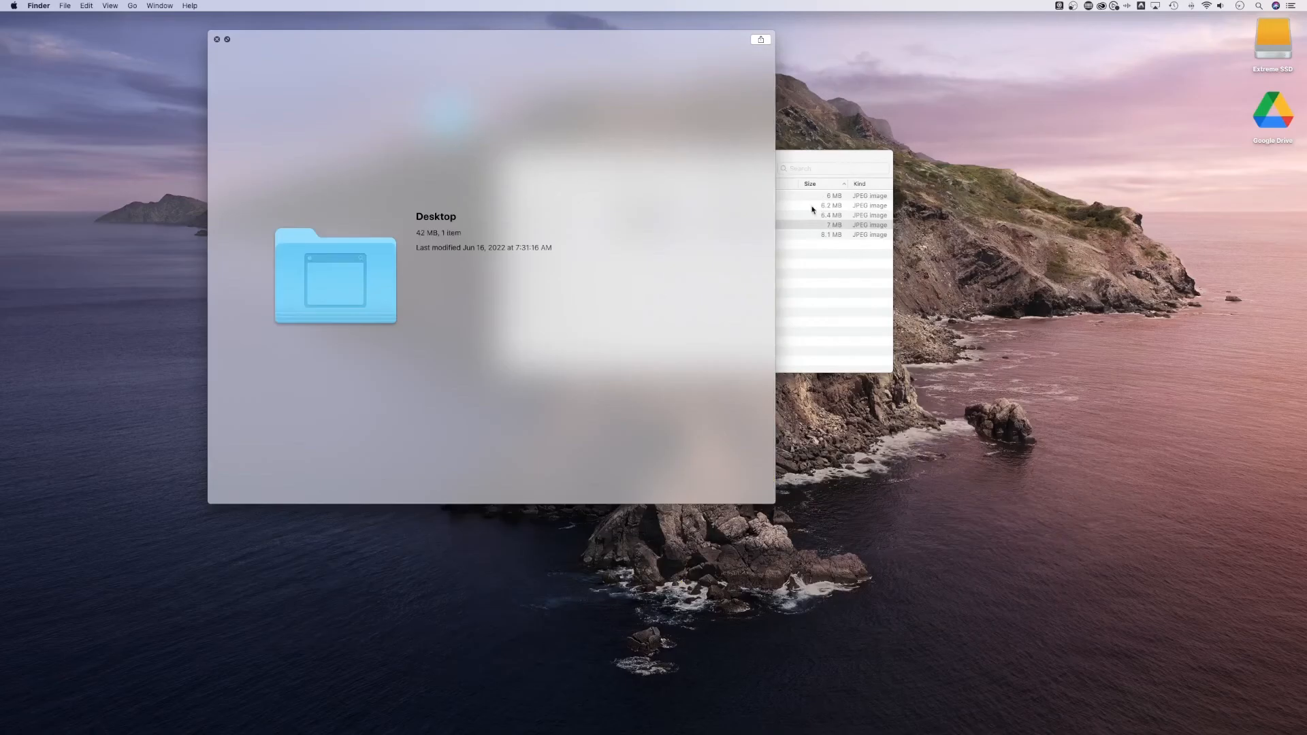
left_click(930, 201)
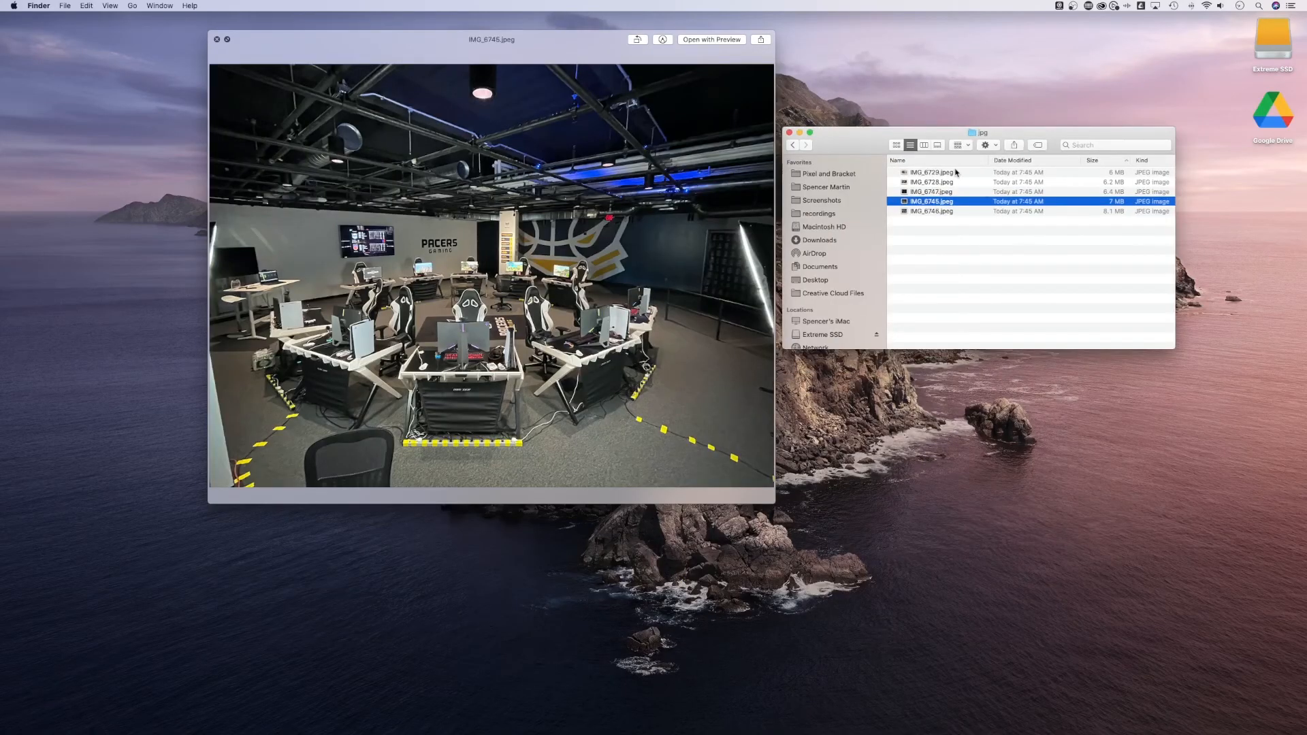
left_click(931, 182)
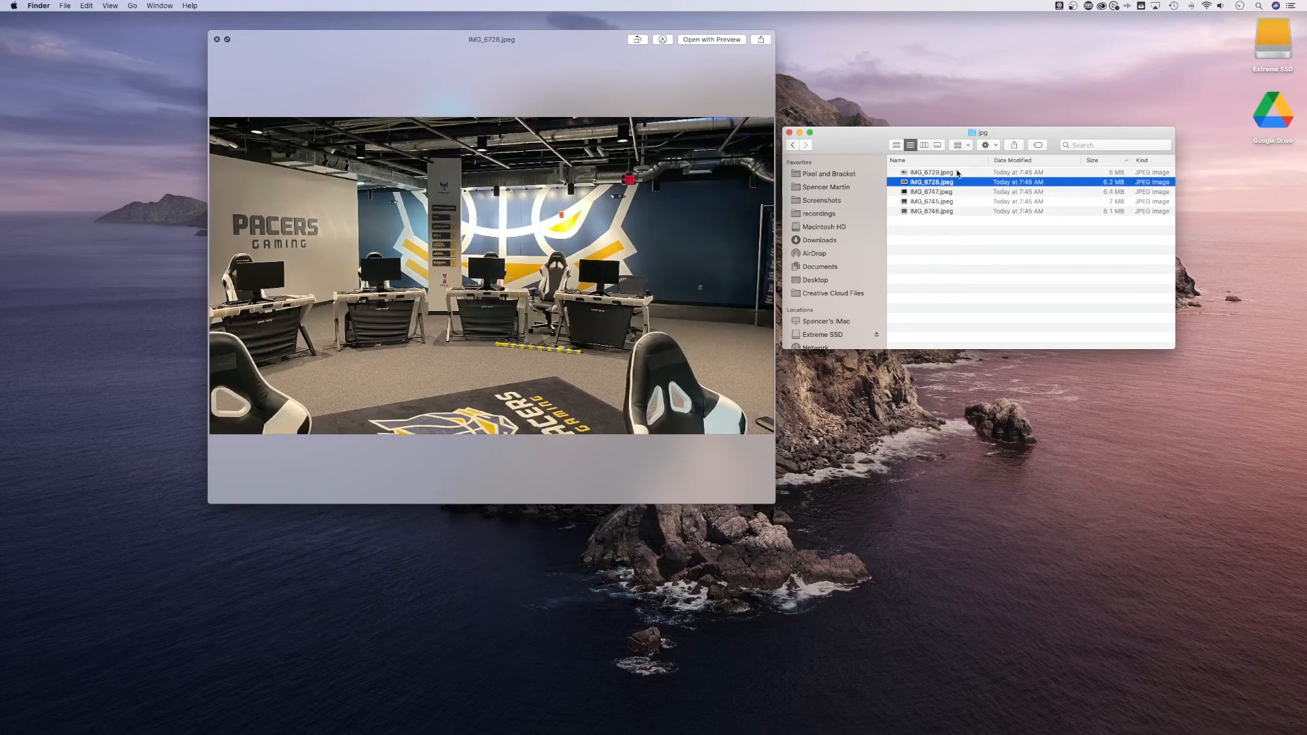
left_click(216, 39)
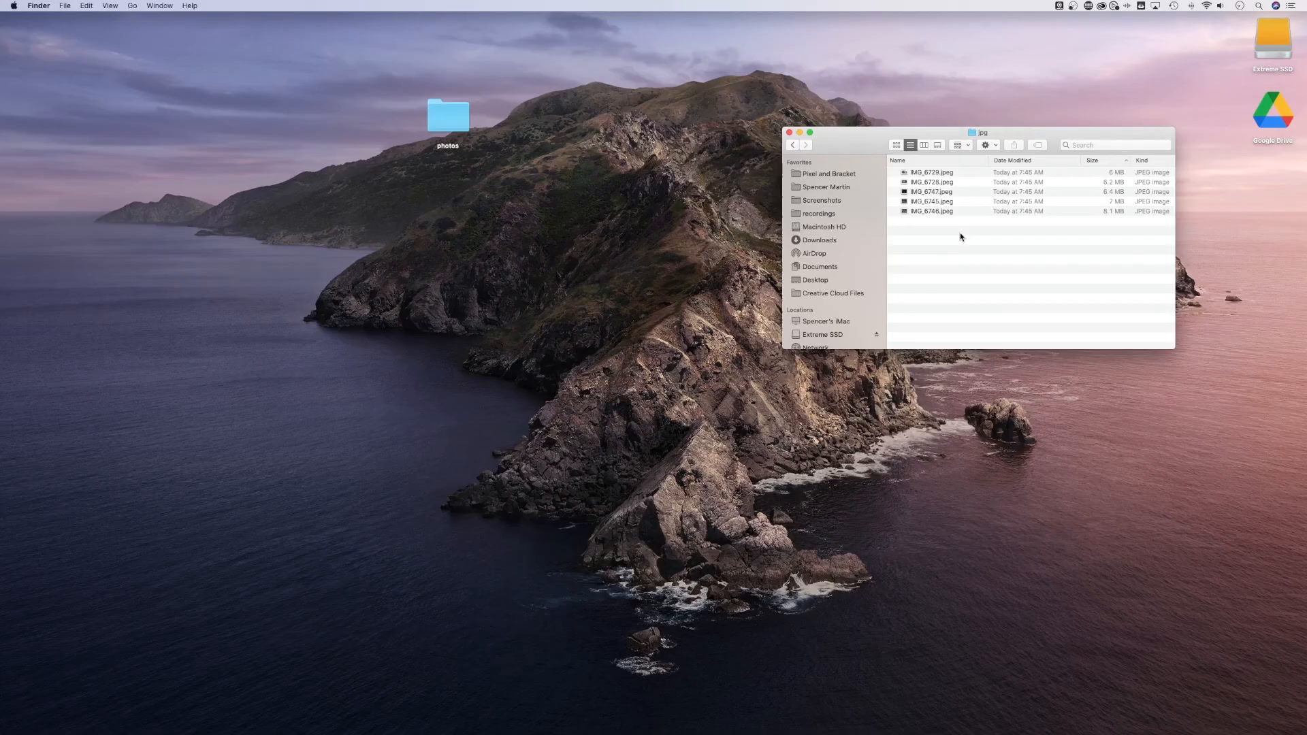
mouse_move(1048, 272)
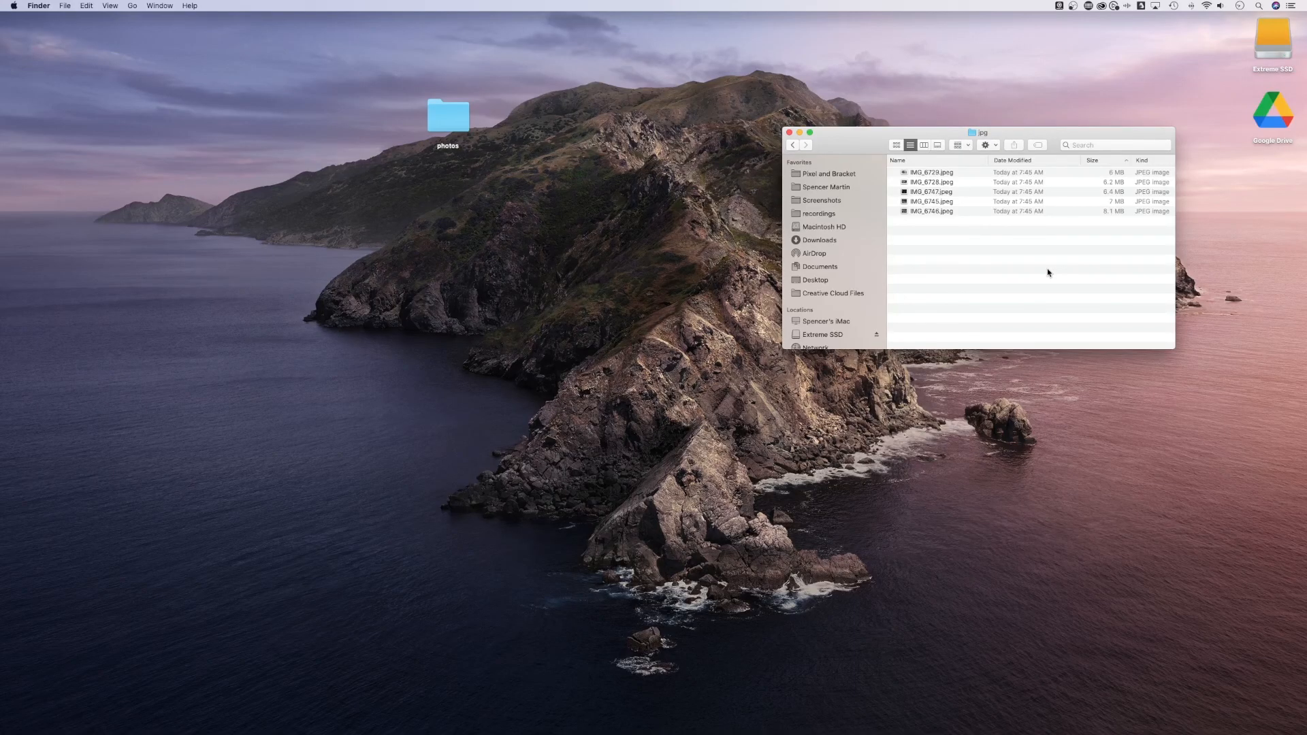